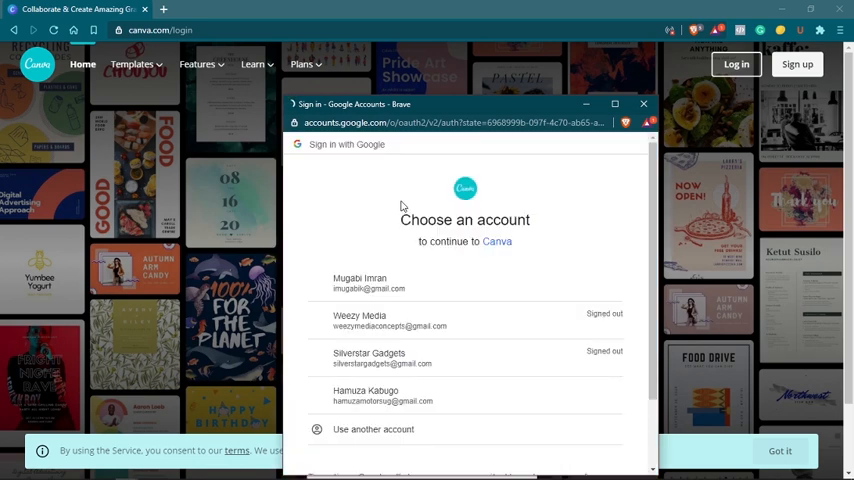
Sign in to Canva with the first listed Google account.
click(376, 284)
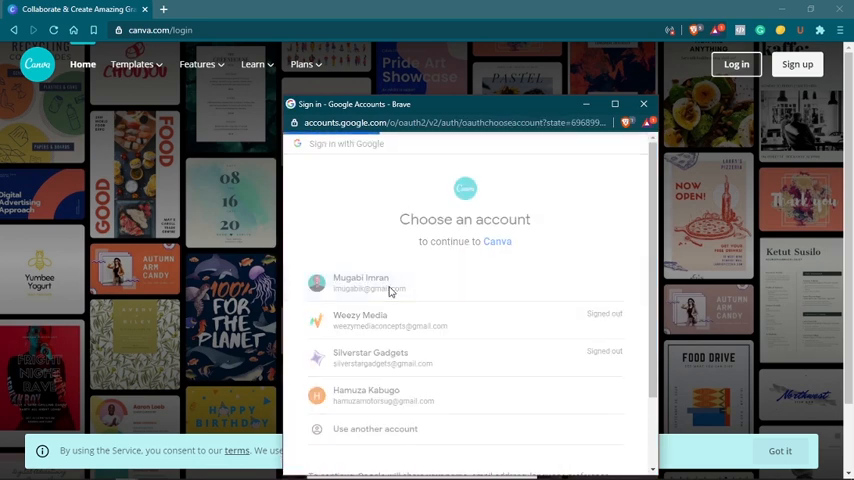
click(360, 284)
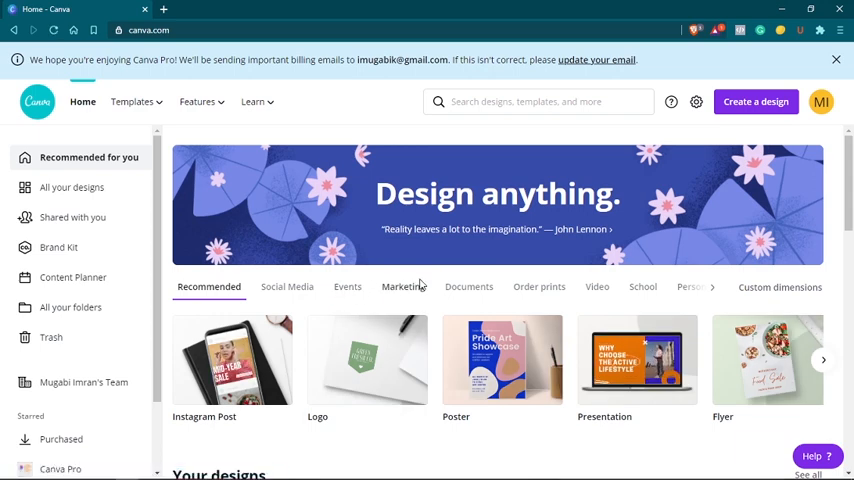
mouse_move(162, 192)
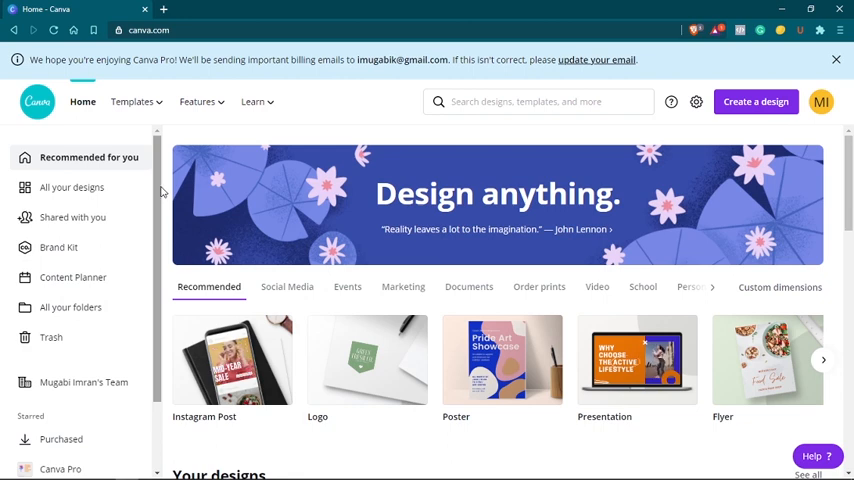
click(540, 100)
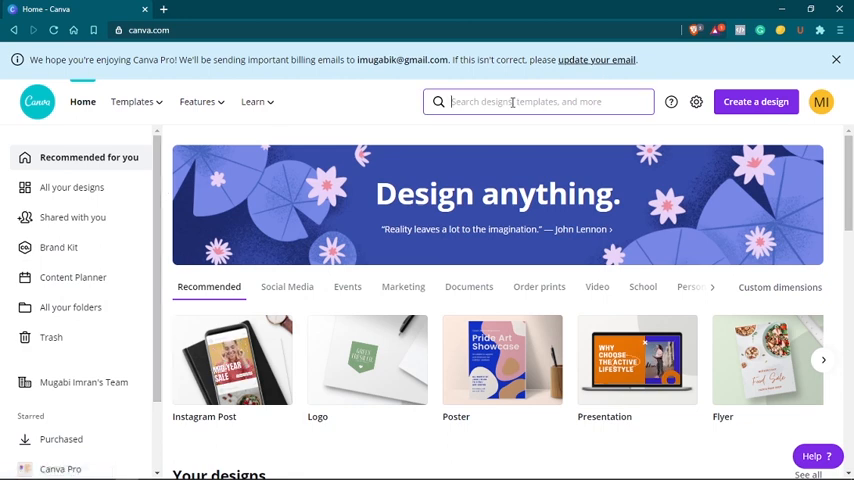
click(538, 100)
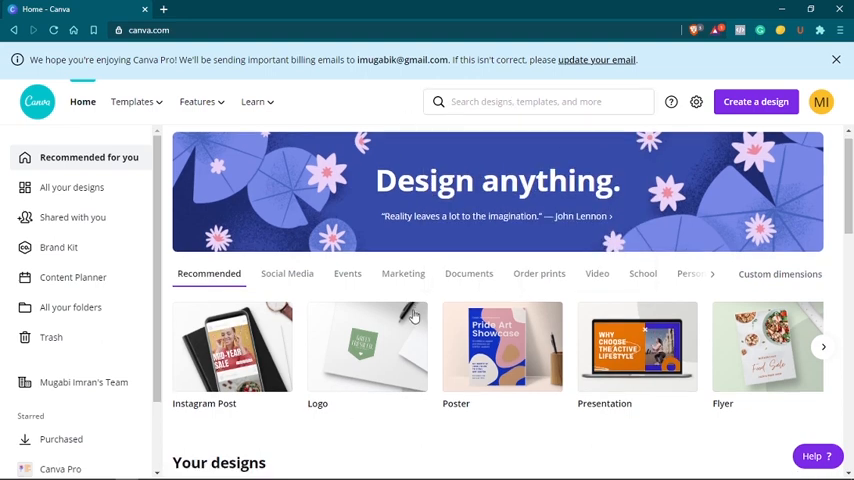
scroll(down, 3)
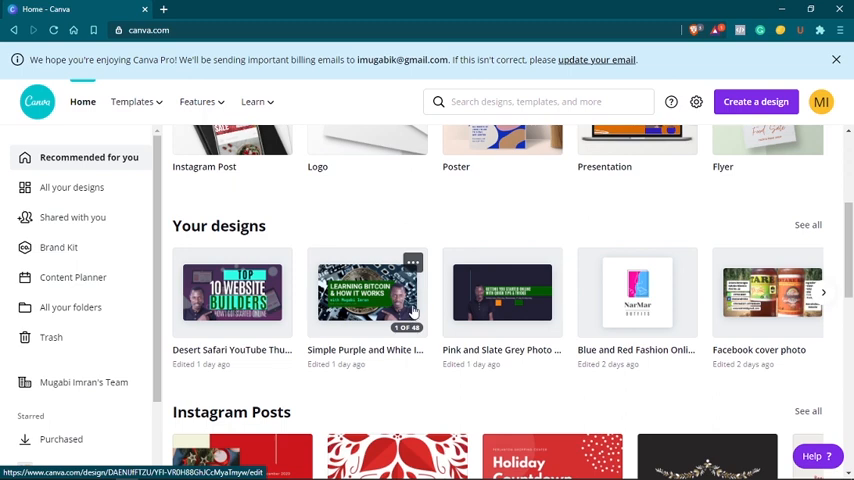
scroll(down, 3)
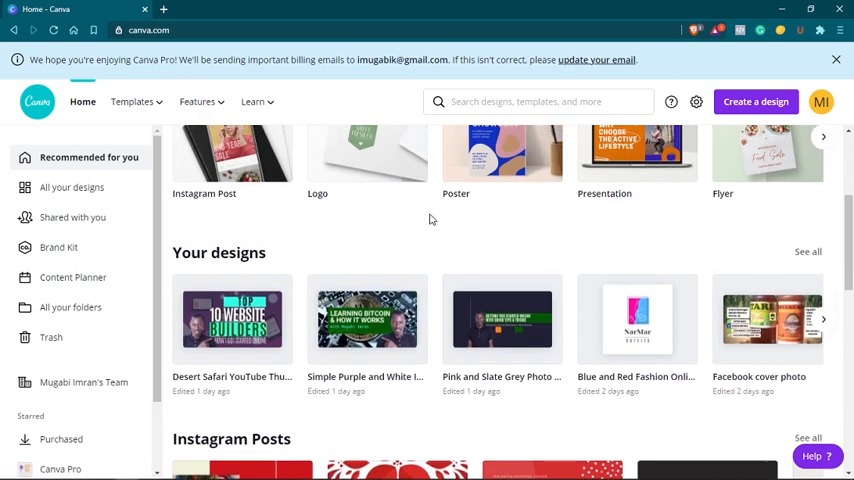
scroll(down, 3)
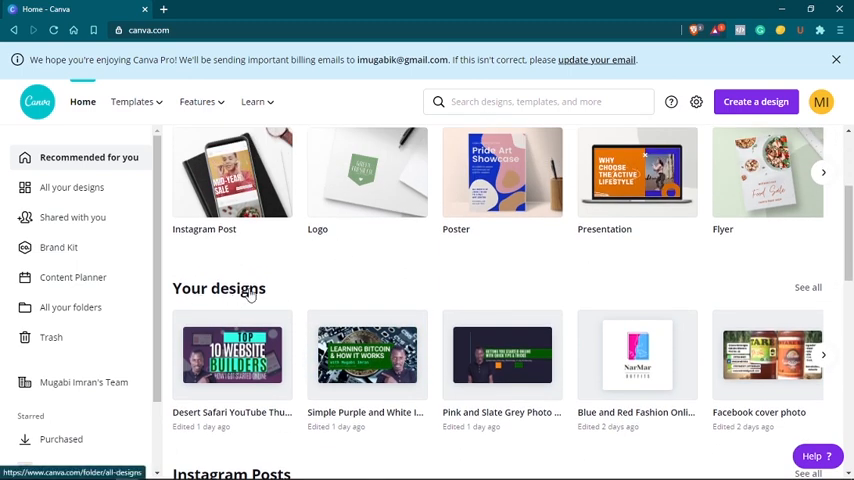
scroll(down, 3)
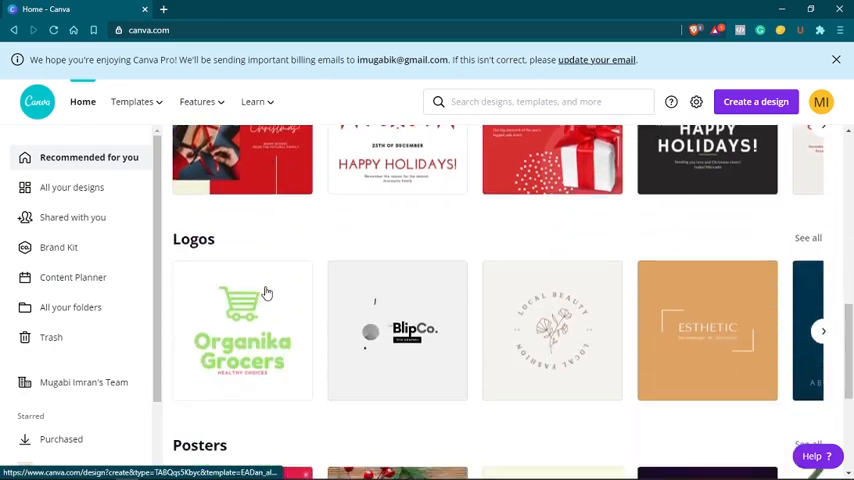
scroll(down, 3)
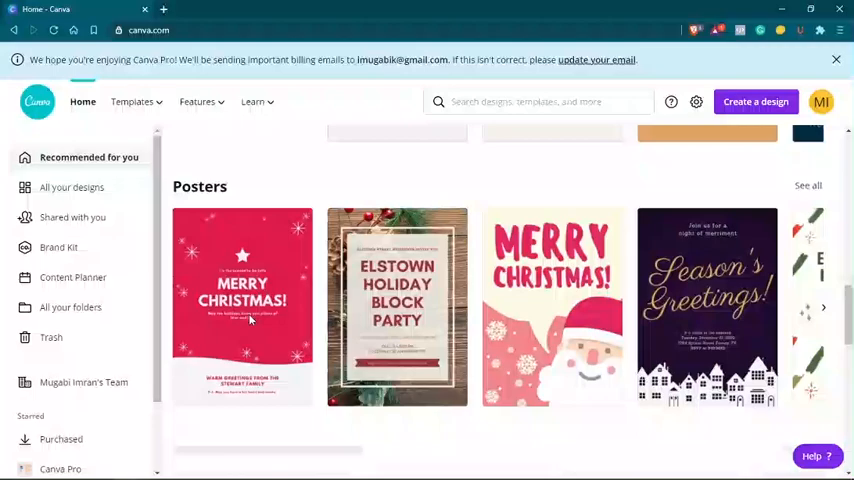
scroll(down, 3)
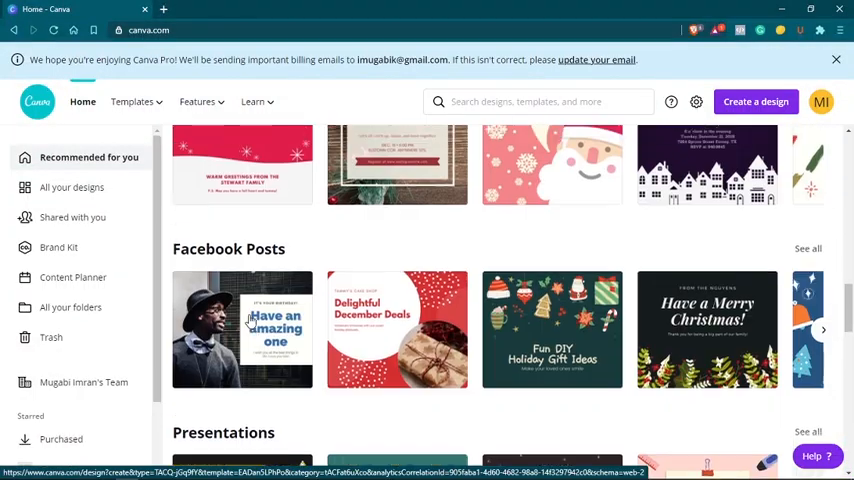
scroll(down, 3)
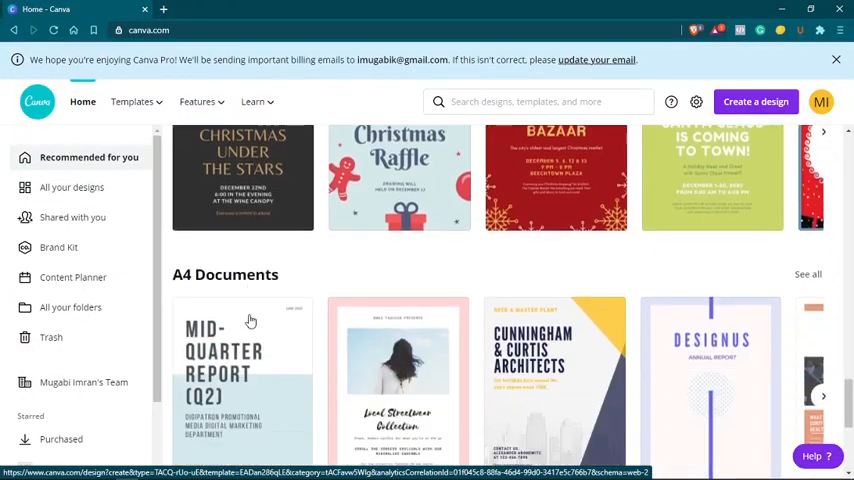
scroll(down, 3)
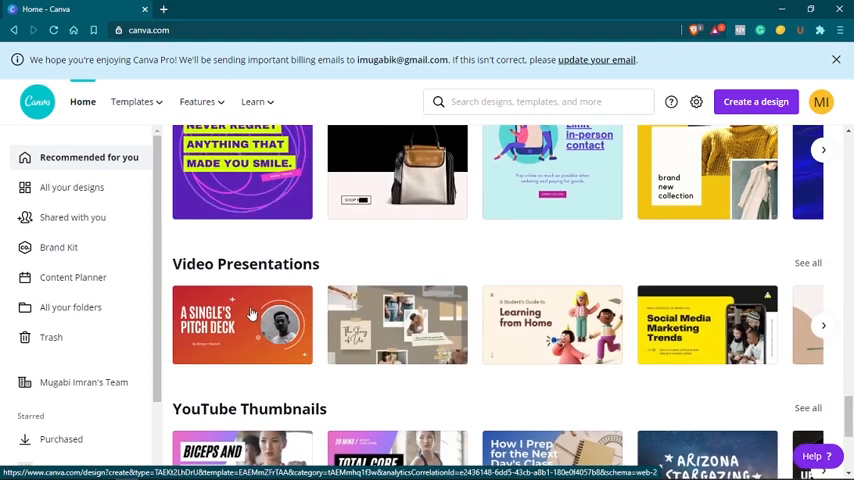
scroll(down, 3)
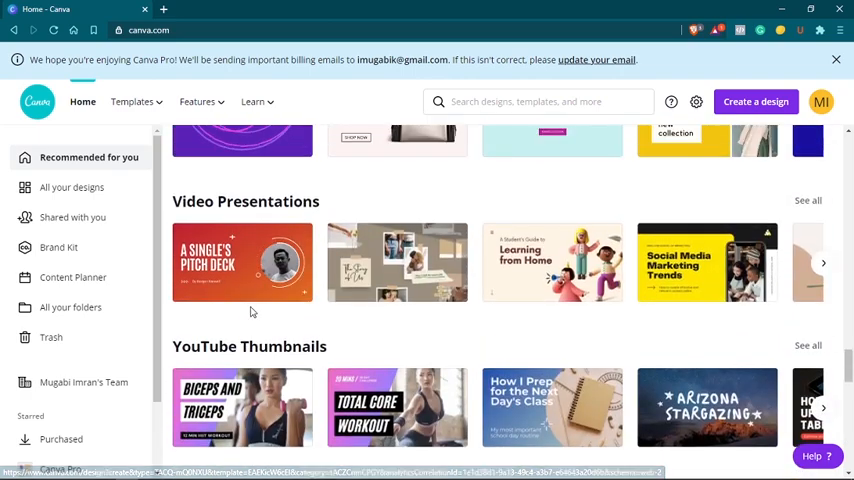
scroll(down, 3)
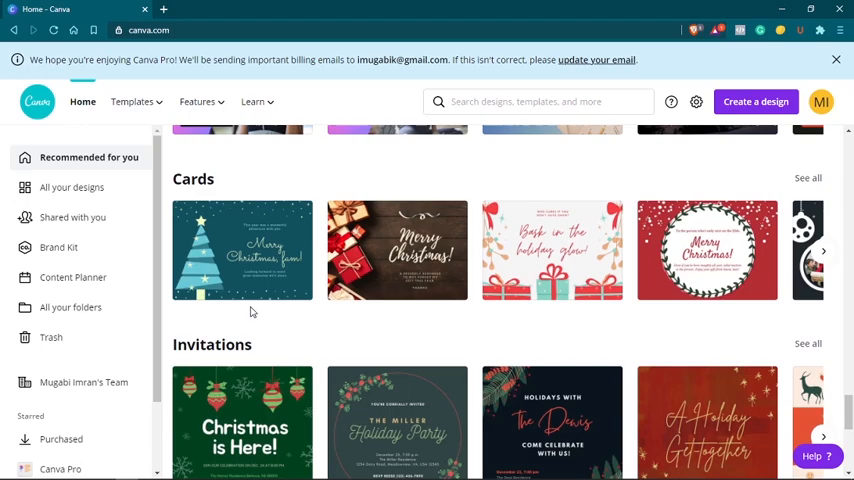
scroll(down, 3)
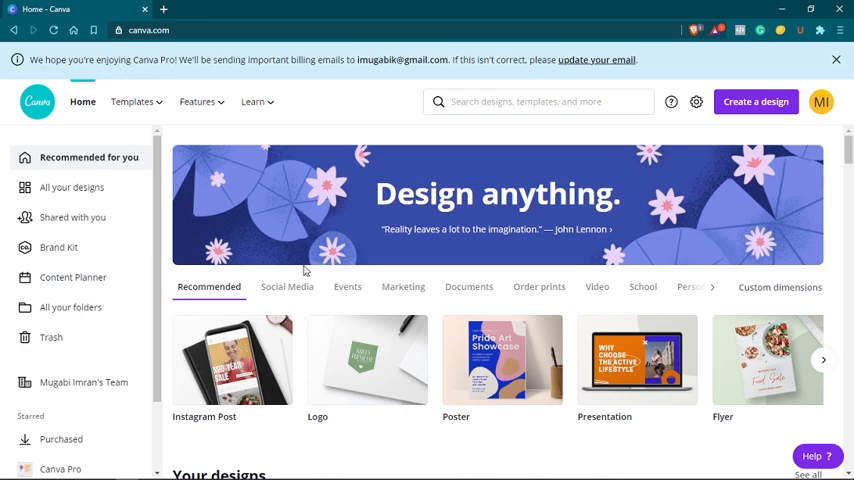
Reuse the recent 'youtube thumbnail' search to start a blank YouTube Thumbnail design.
click(524, 100)
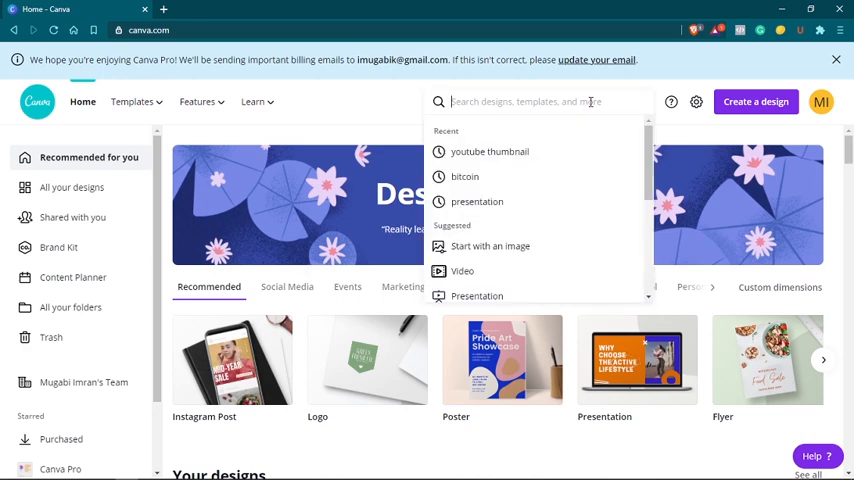
click(488, 152)
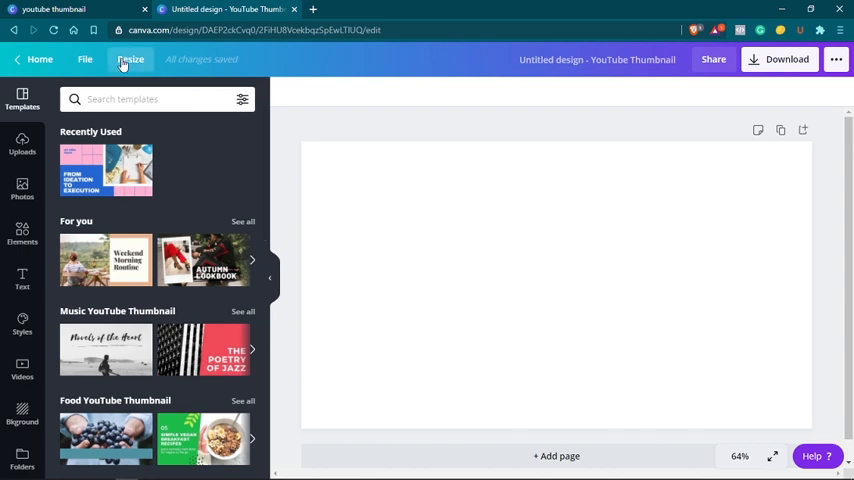
click(130, 60)
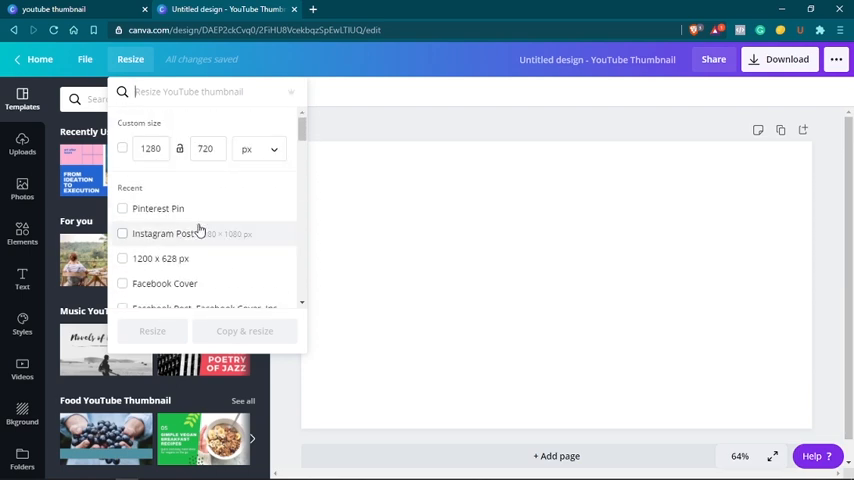
mouse_move(168, 246)
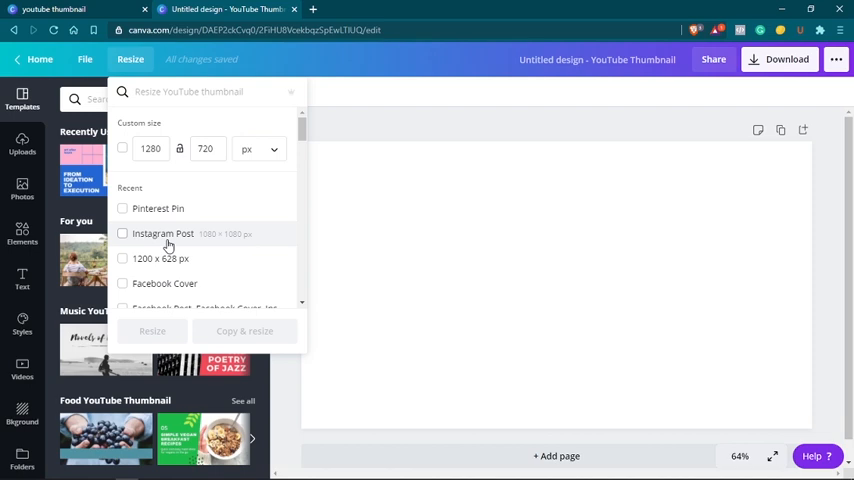
mouse_move(164, 180)
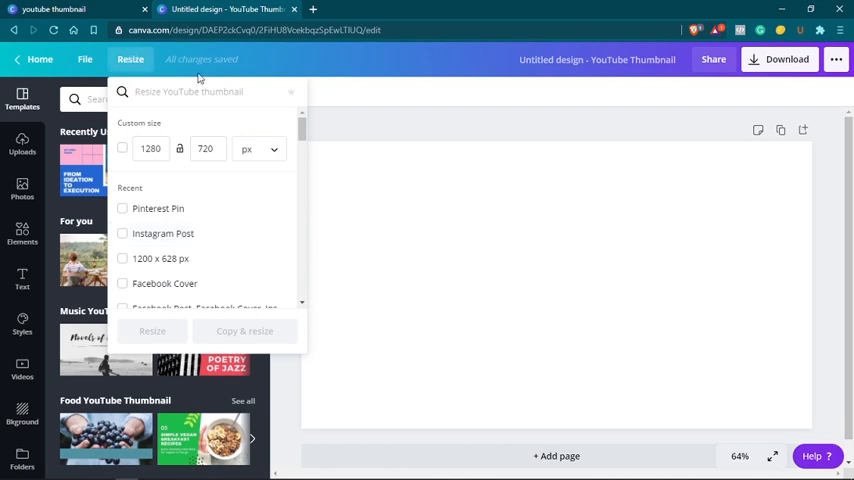
click(130, 60)
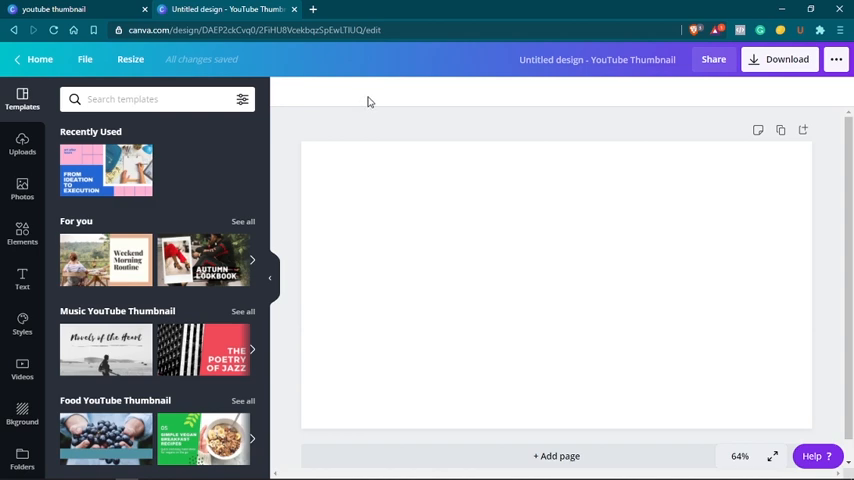
Browse uploads and upload sources, then show the stock photo library in the side panel.
scroll(down, 3)
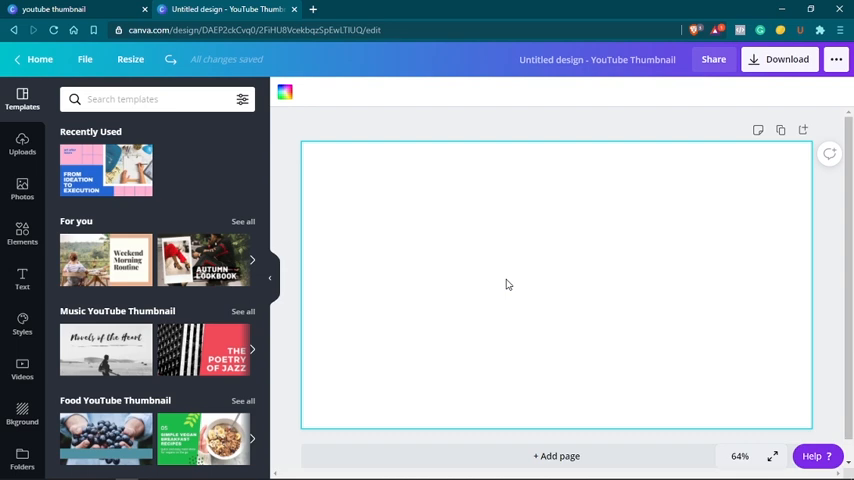
click(22, 140)
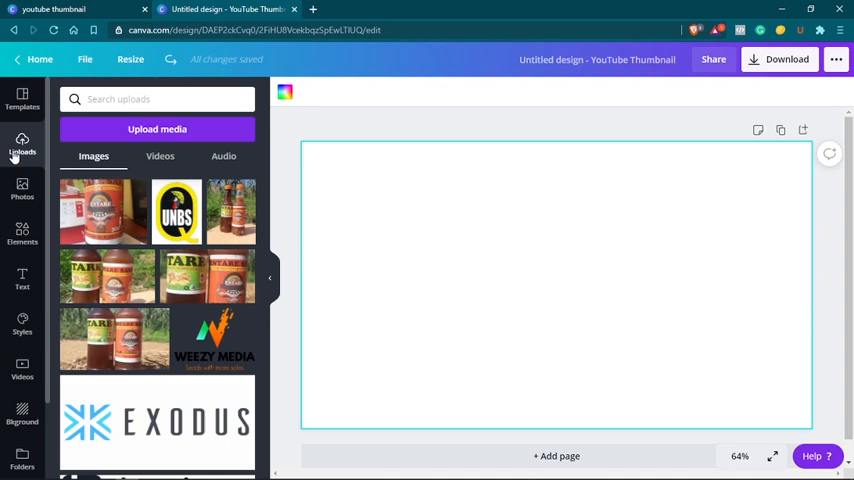
click(156, 128)
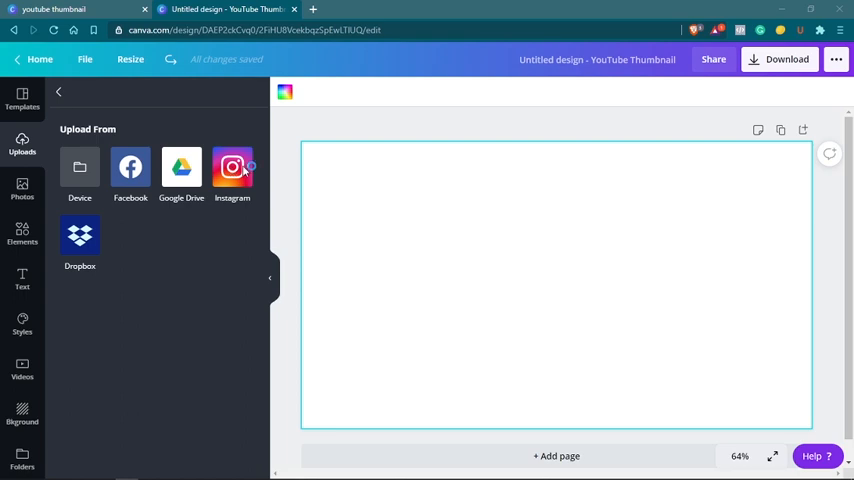
click(80, 168)
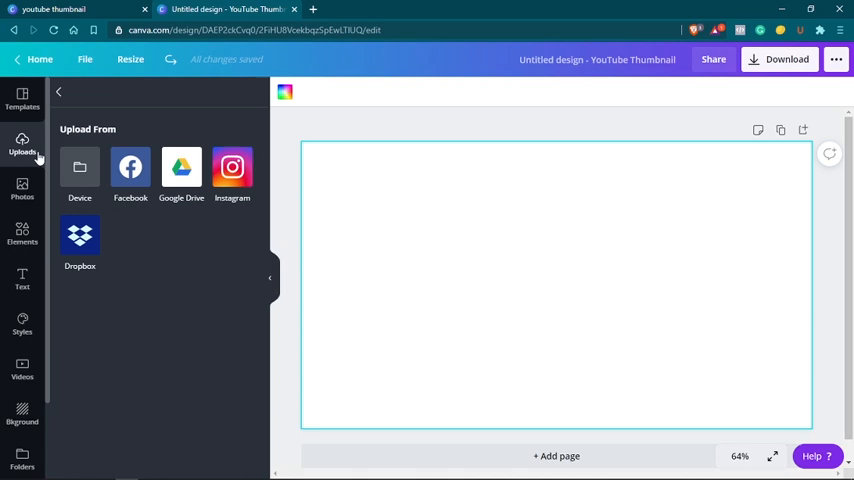
click(22, 188)
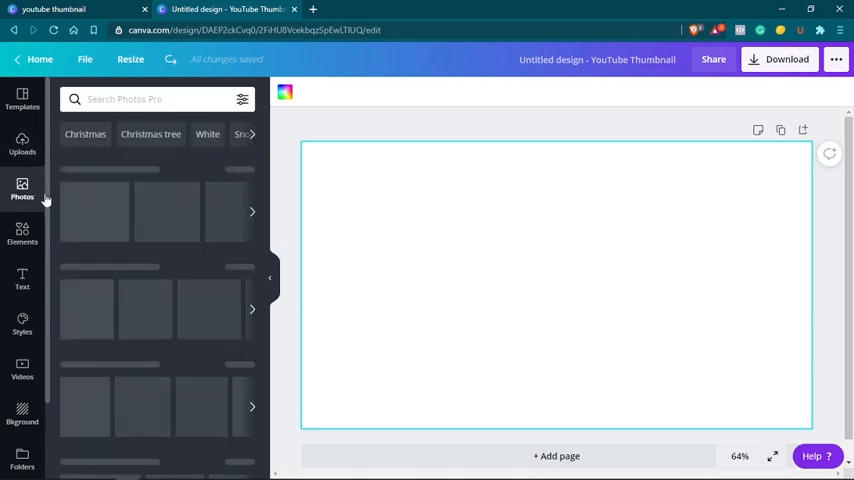
Search the stock photos for 'person' after first typing 'people'.
click(150, 100)
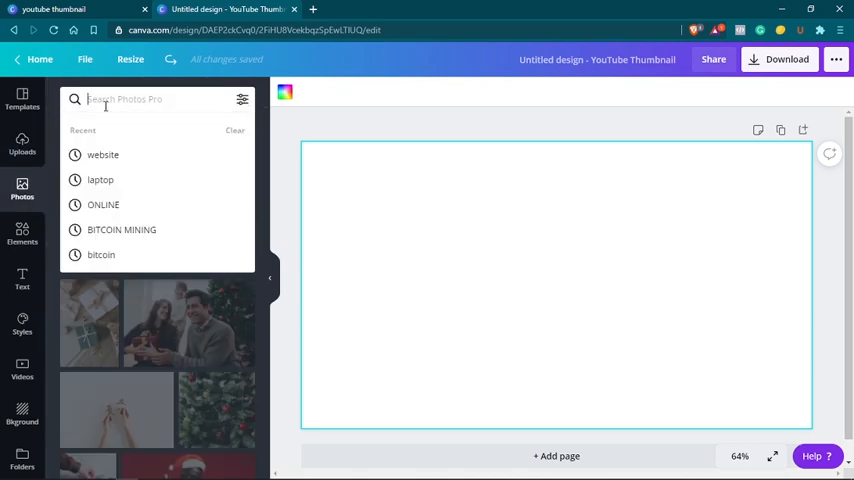
text(p)
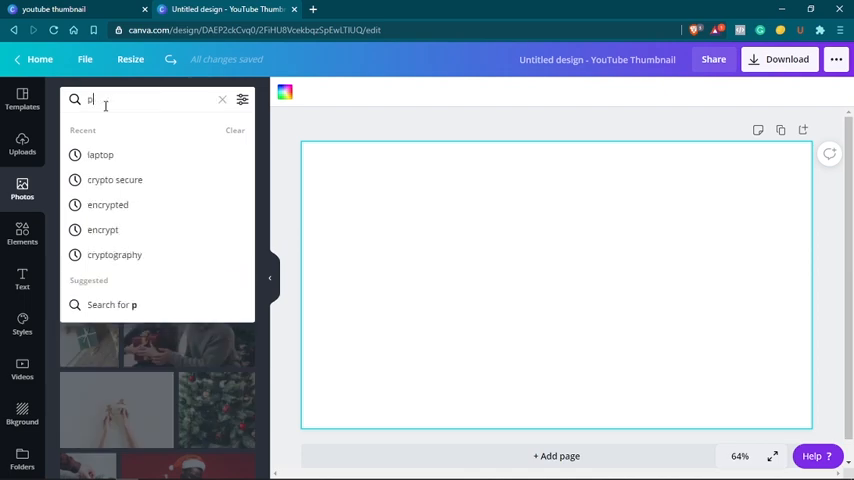
text(eople)
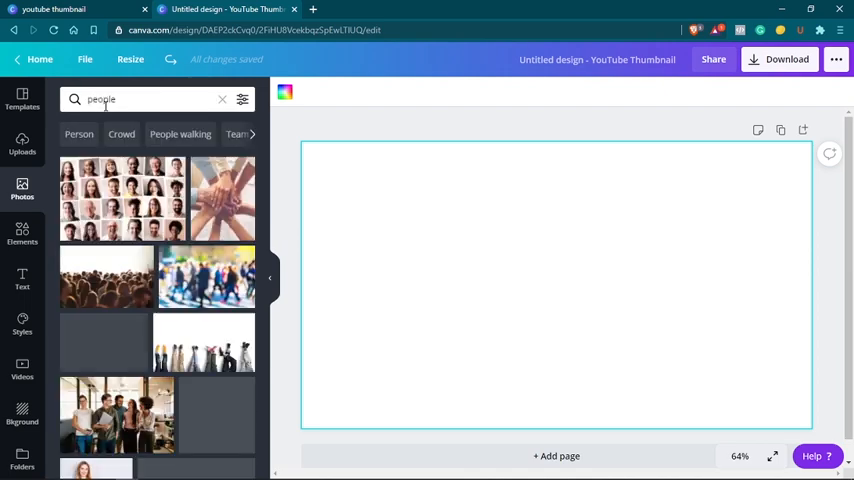
click(116, 100)
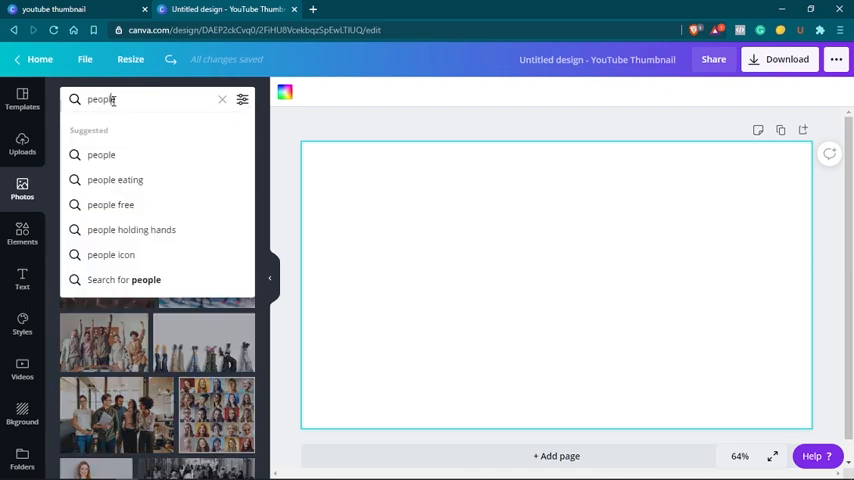
text(person)
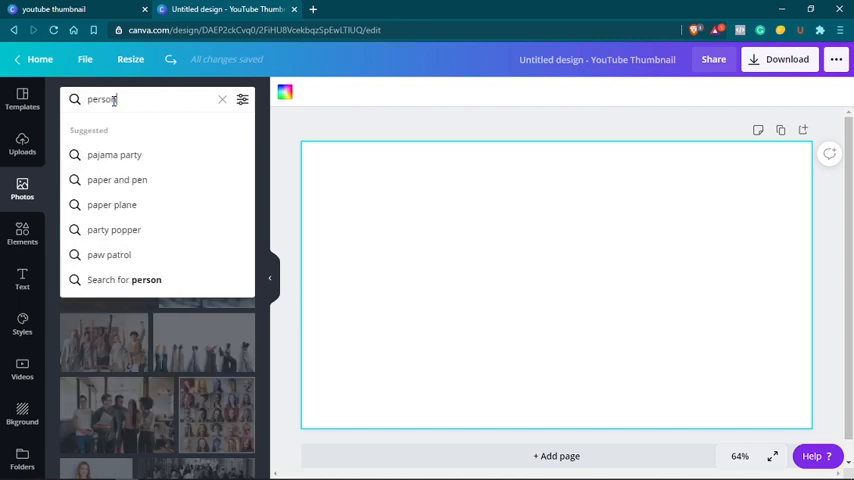
key(Enter)
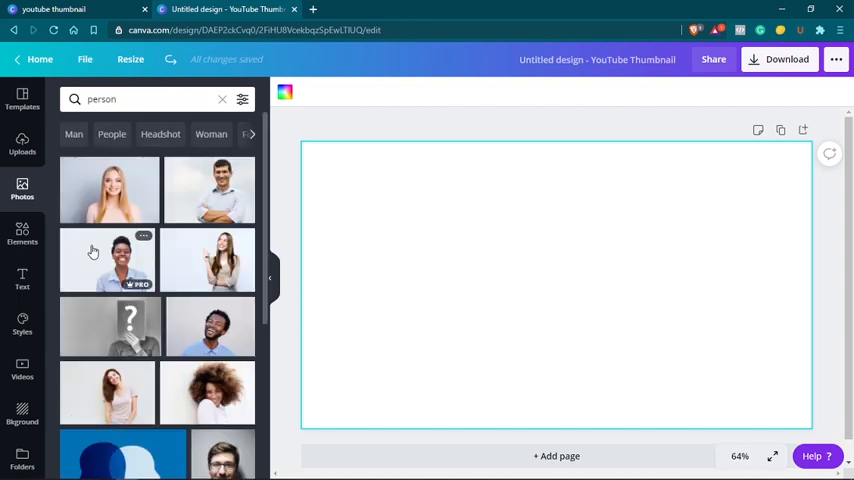
Add the photo of the grey-haired man with glasses to the thumbnail.
scroll(down, 3)
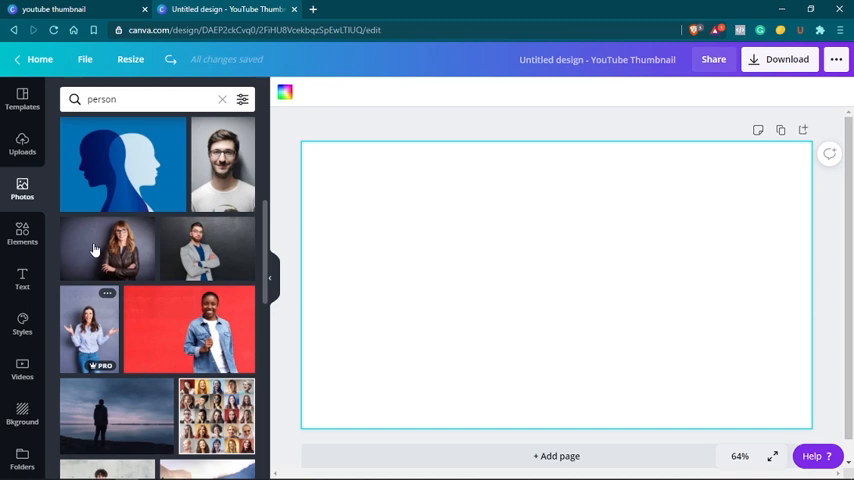
scroll(down, 3)
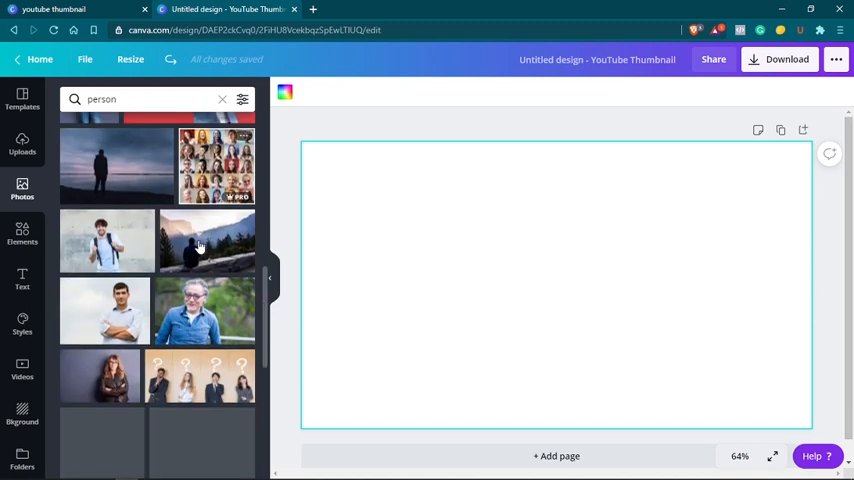
scroll(down, 3)
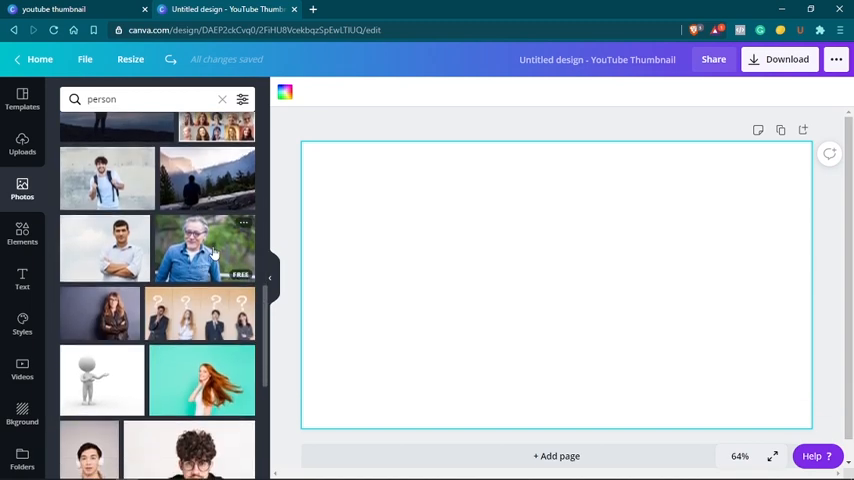
click(204, 248)
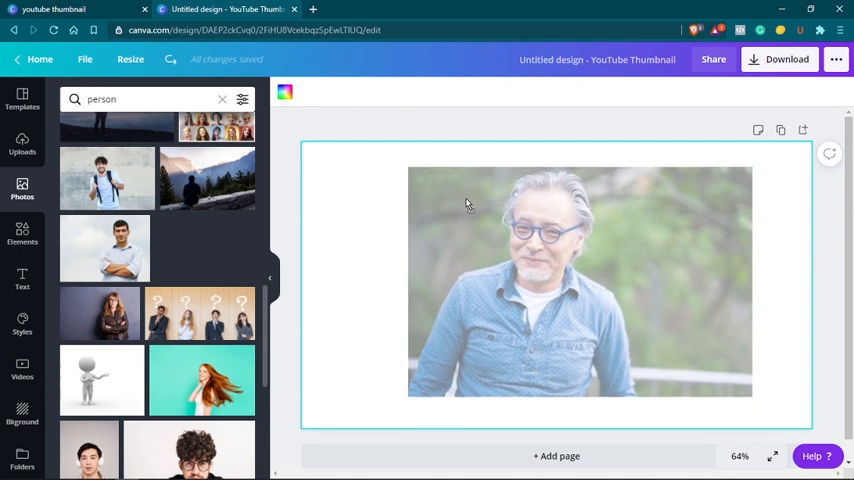
Scale the man's photo up so it fills the whole thumbnail canvas.
click(580, 280)
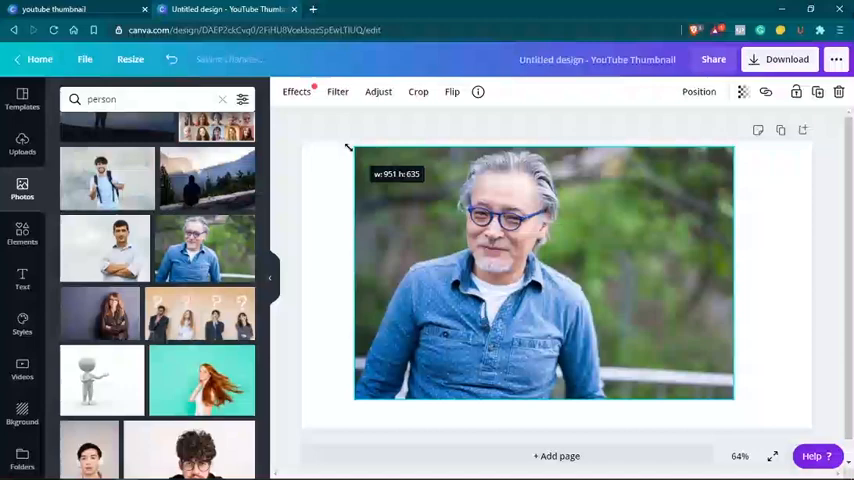
drag(348, 148, 308, 132)
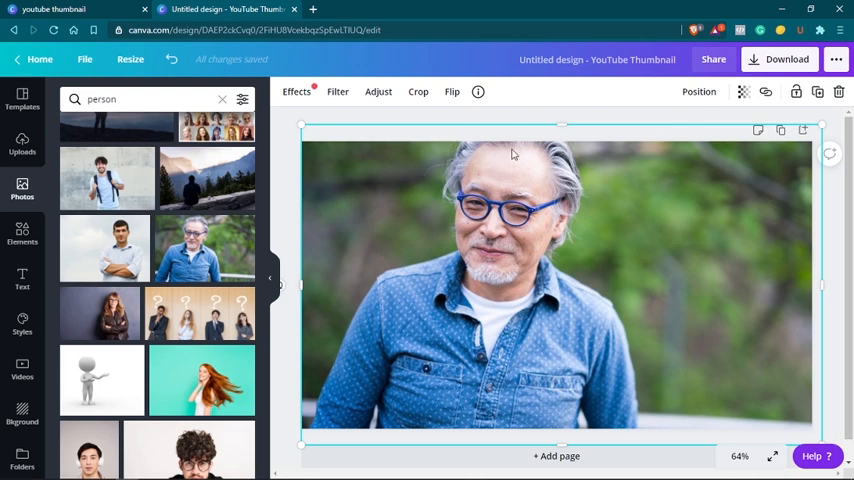
mouse_move(496, 168)
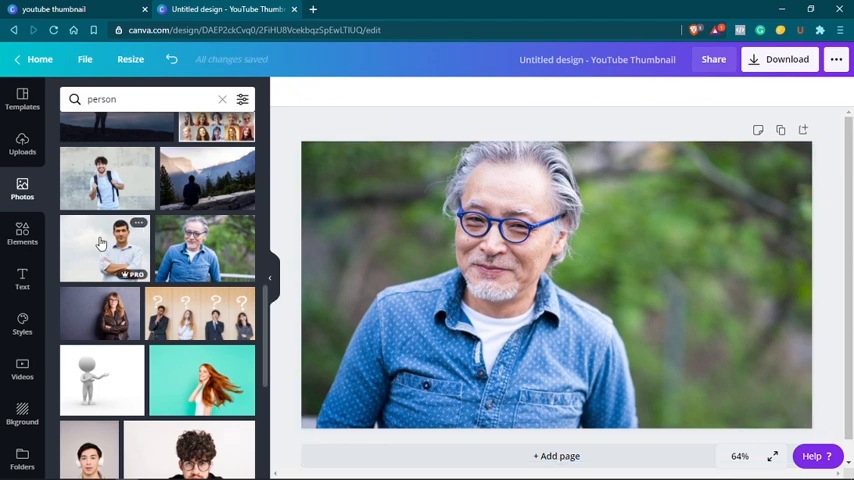
mouse_move(556, 210)
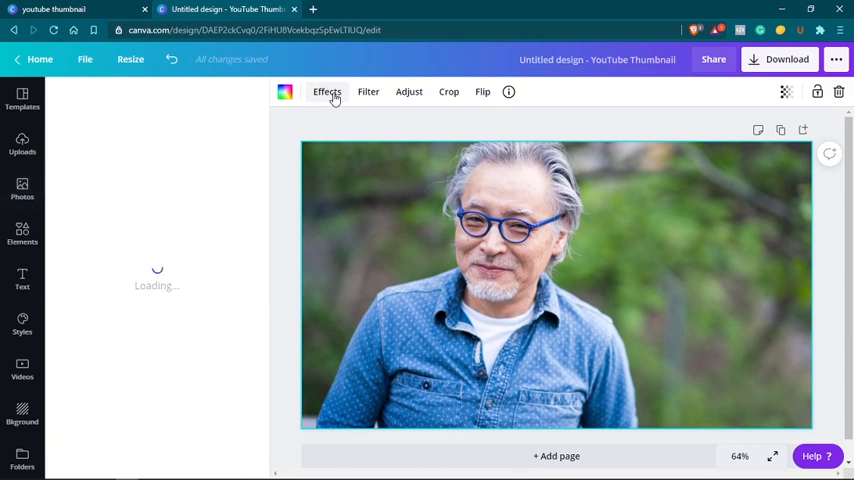
Apply Background Remover from Effects, leaving the man cut out on white.
click(328, 92)
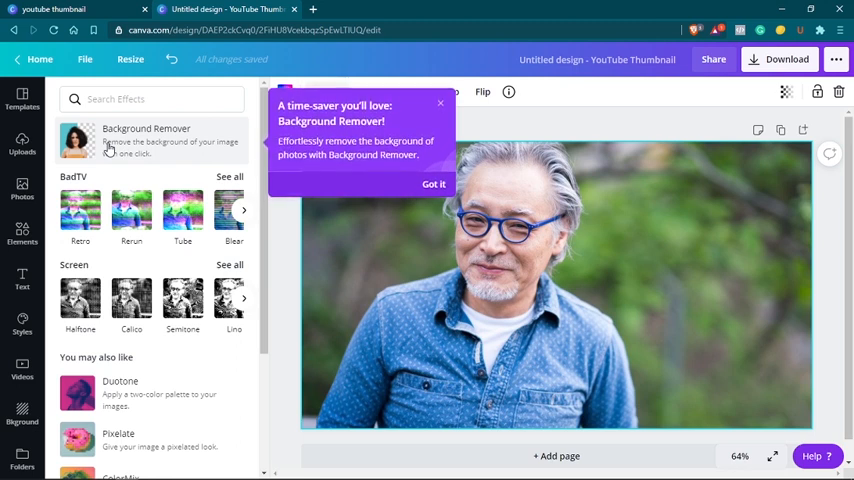
click(146, 140)
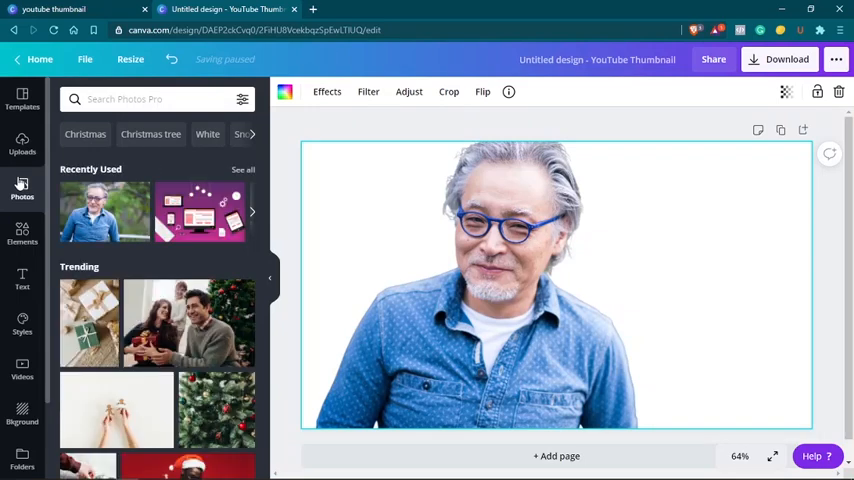
scroll(down, 3)
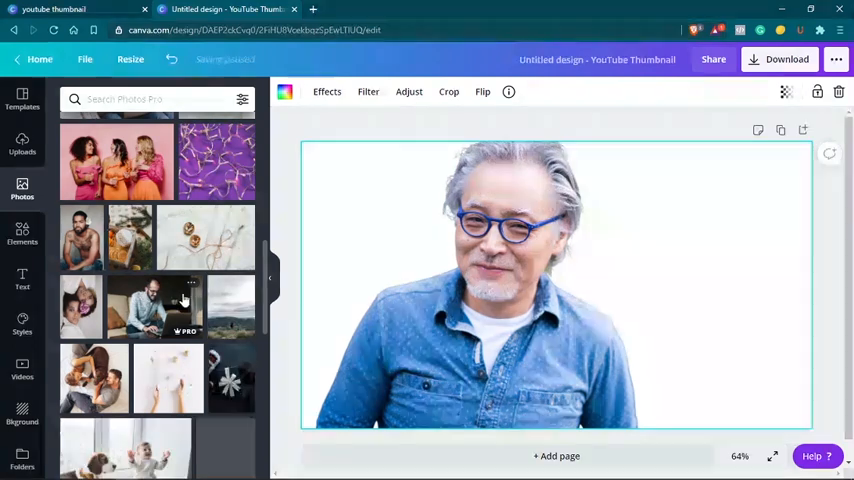
scroll(down, 3)
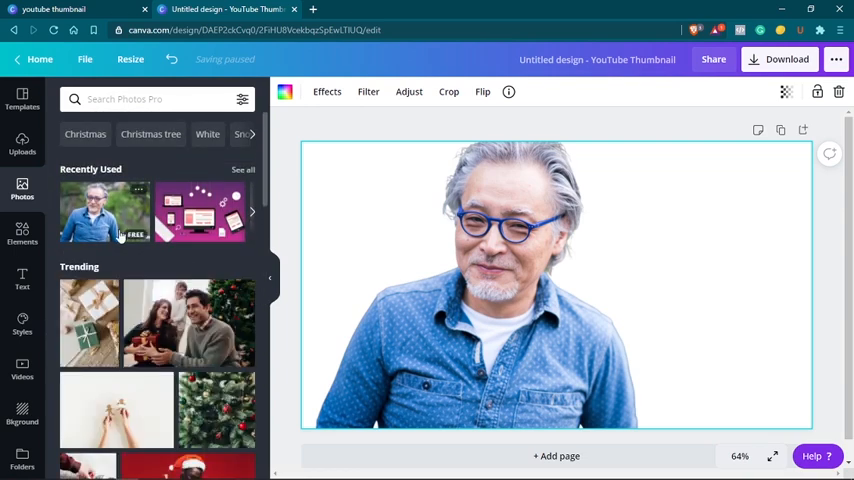
scroll(down, 3)
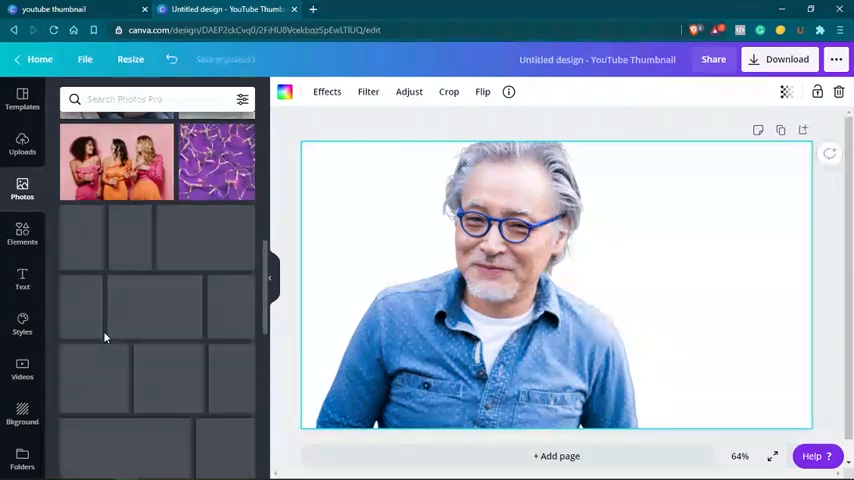
scroll(down, 3)
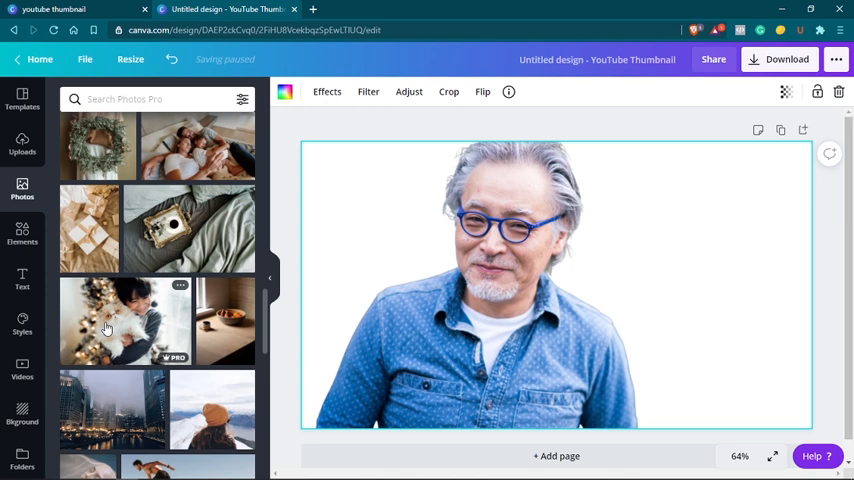
mouse_move(104, 324)
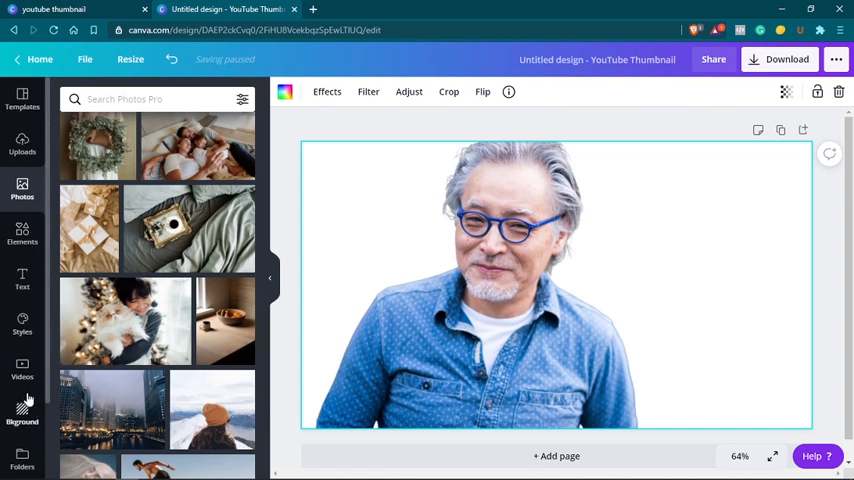
Show the background library and apply a recently used background to the thumbnail.
click(22, 410)
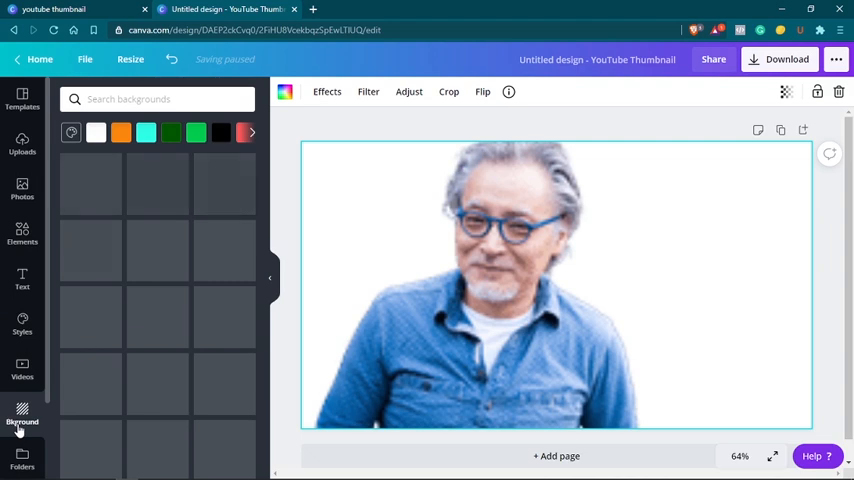
click(22, 412)
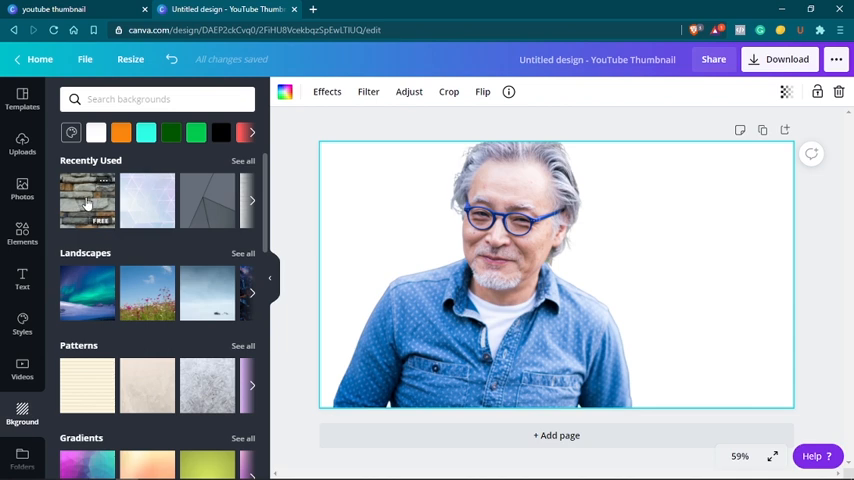
click(88, 200)
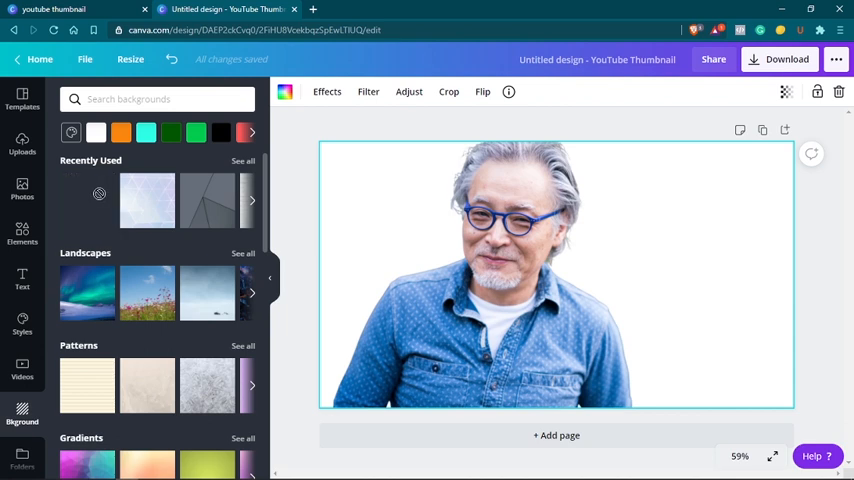